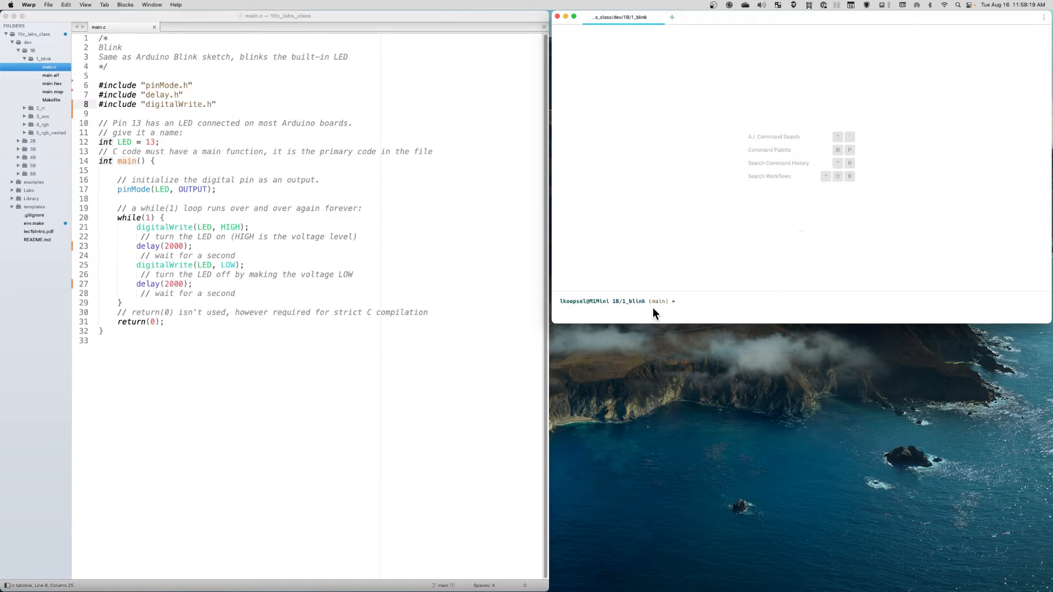
Run make flash in Warp and see avrdude fail to open /dev/cu.usbmodem3201.
{"action": "type", "text": "make flash"}
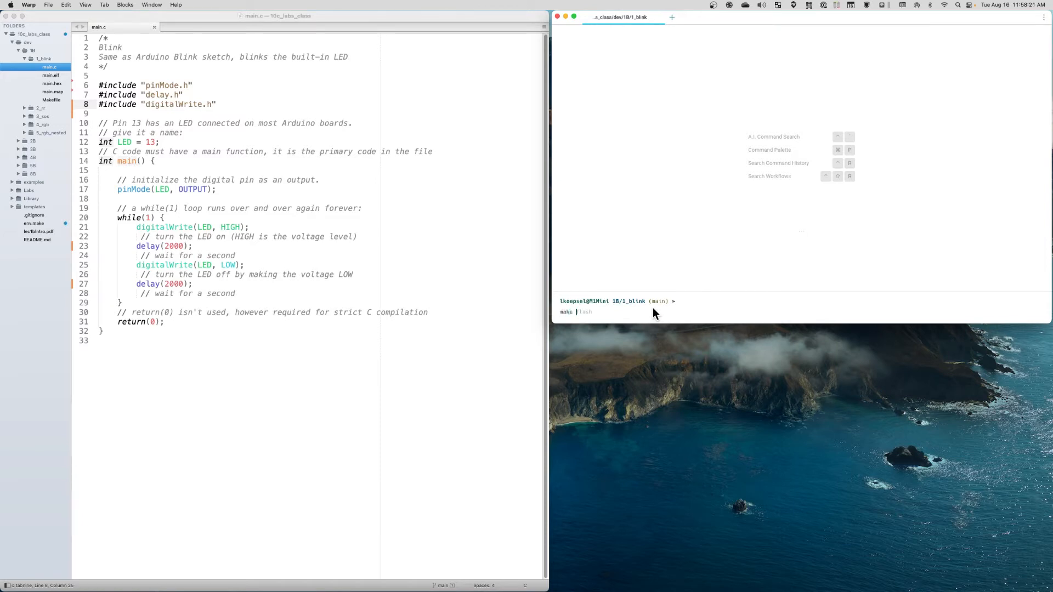
{"action": "type", "text": "flash"}
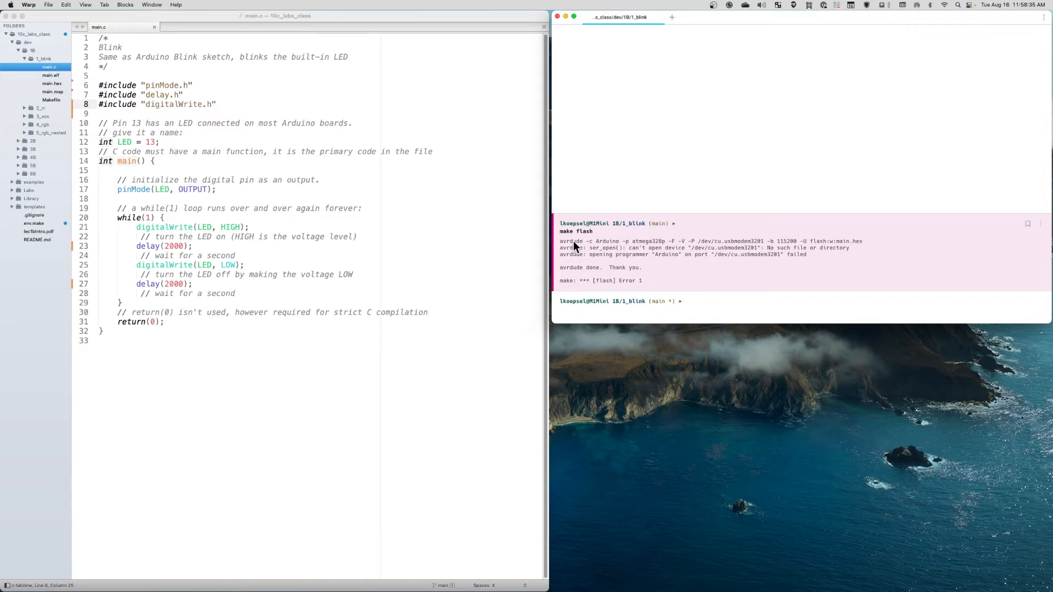
{"action": "mouse_move", "coordinate": [561, 247]}
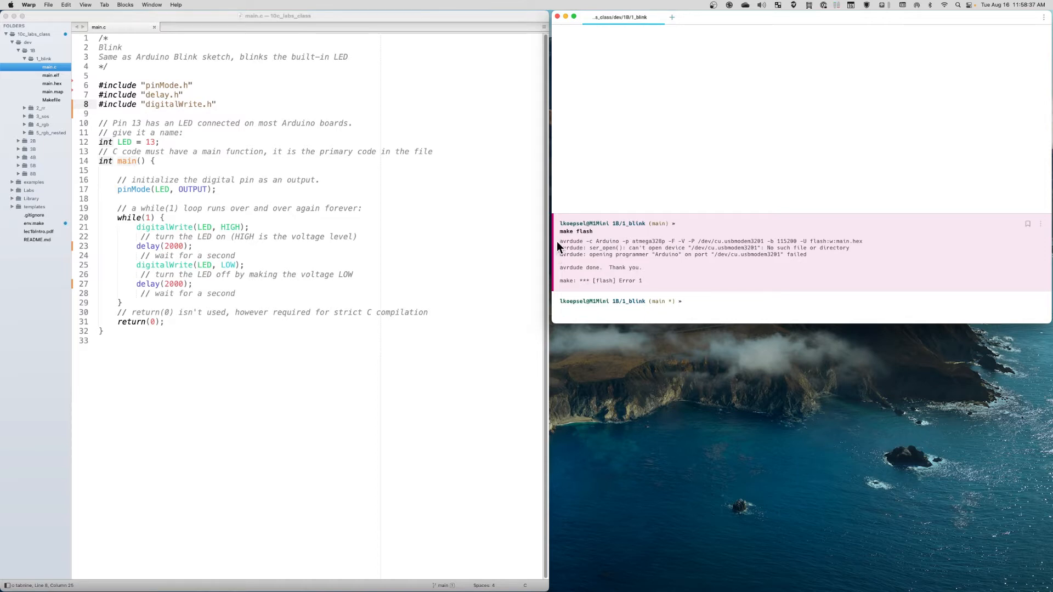
{"action": "mouse_move", "coordinate": [711, 263]}
{"action": "type", "text": "make flash"}
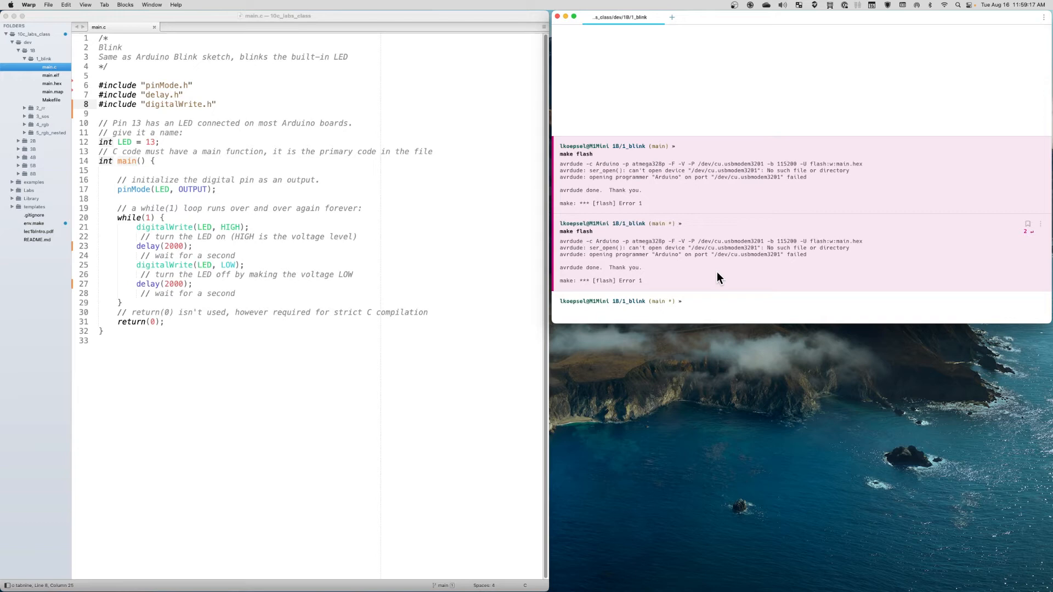
{"action": "mouse_move", "coordinate": [618, 314]}
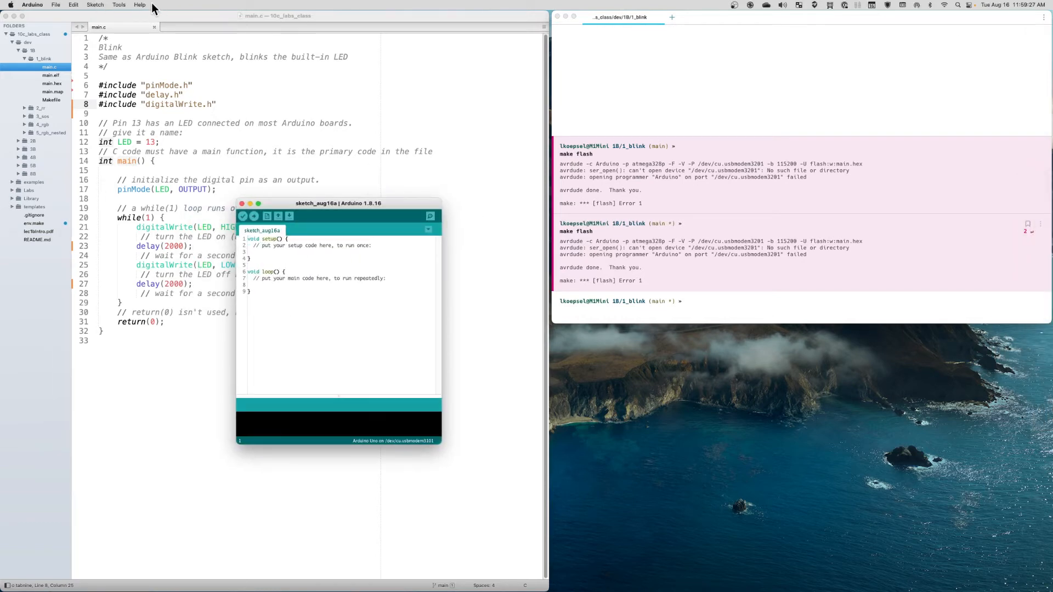
Check in Arduino IDE that the Uno is on port /dev/cu.usbmodem3101.
{"action": "left_click", "coordinate": [120, 5]}
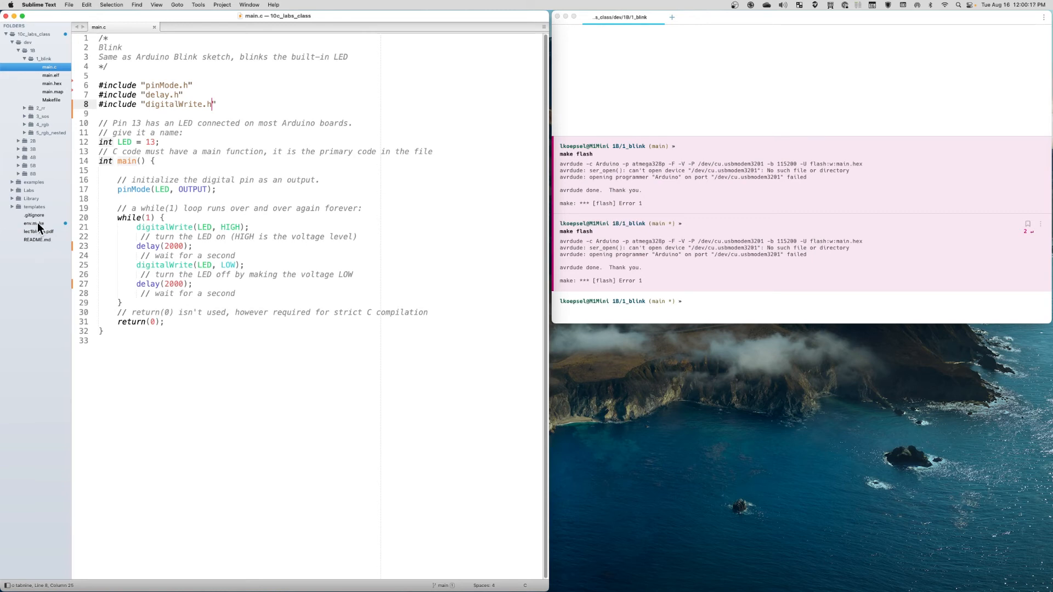
Change the Arduino UNO SERIAL in env.make to /dev/cu.usbmodem3101 and save.
{"action": "left_click", "coordinate": [33, 224]}
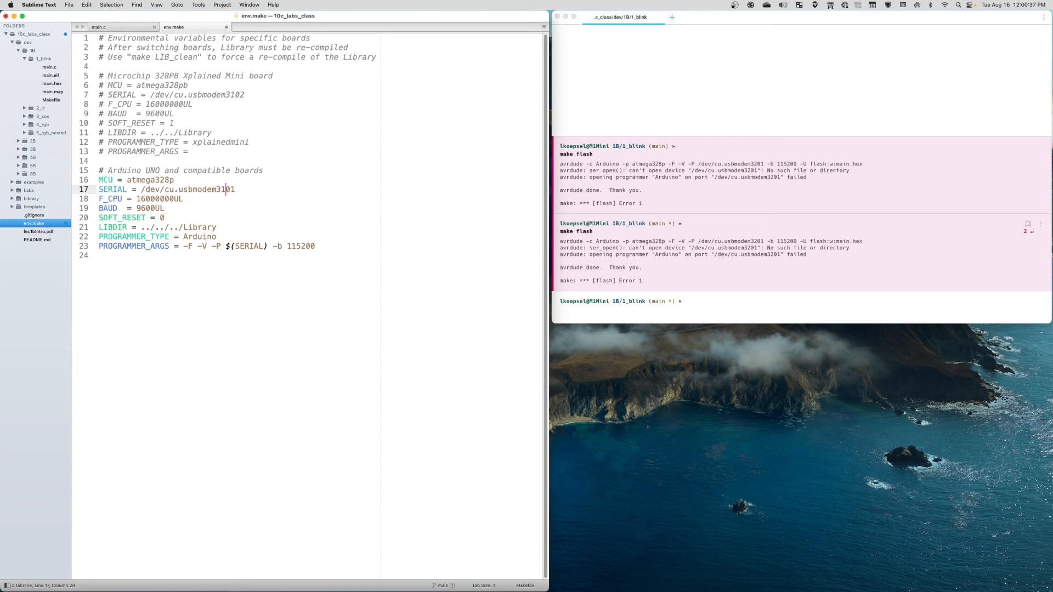
{"action": "key", "text": "cmd+s"}
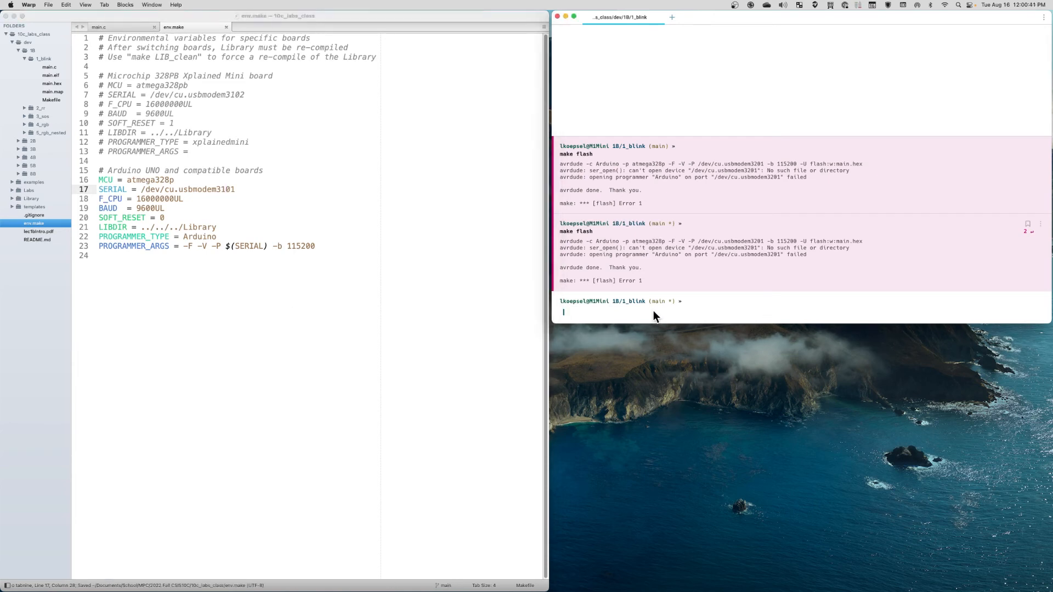
Rerun make flash in Warp, writing 4028 bytes of main.hex to the Uno.
{"action": "type", "text": "make flash"}
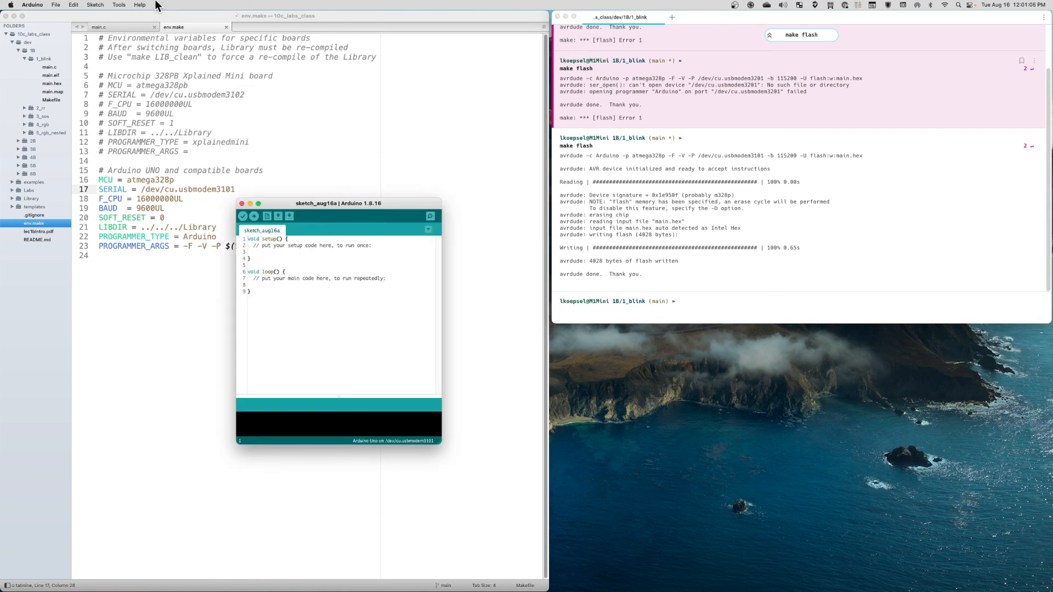
{"action": "left_click", "coordinate": [119, 5]}
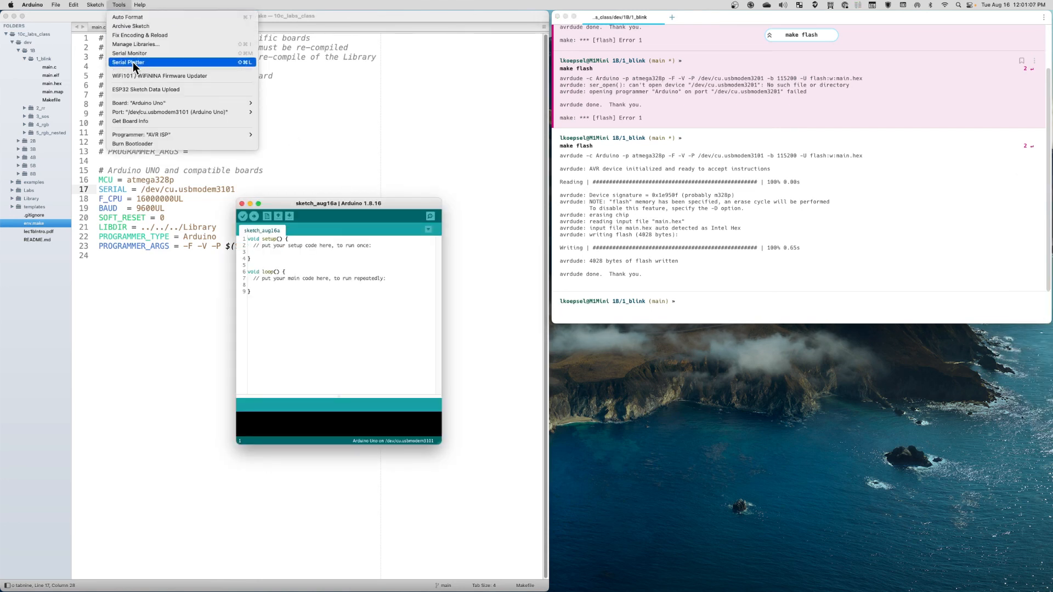
{"action": "mouse_move", "coordinate": [224, 121]}
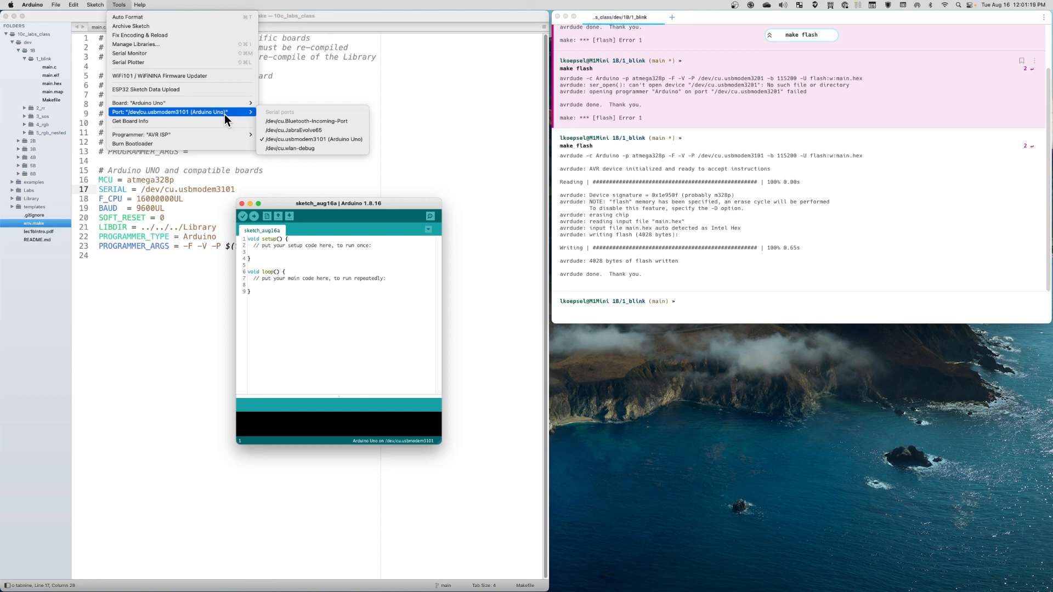
{"action": "mouse_move", "coordinate": [432, 288]}
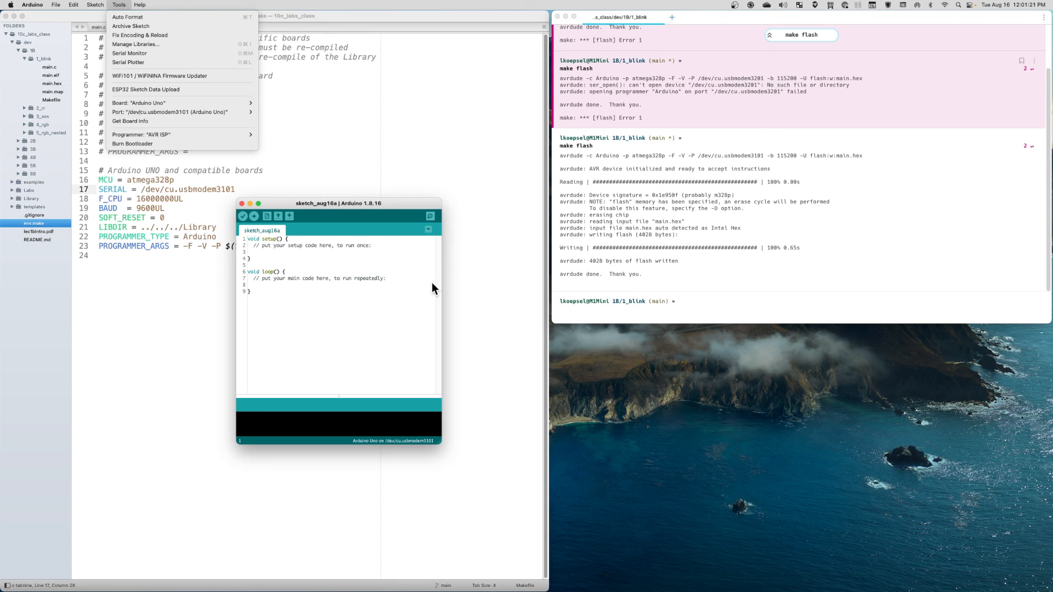